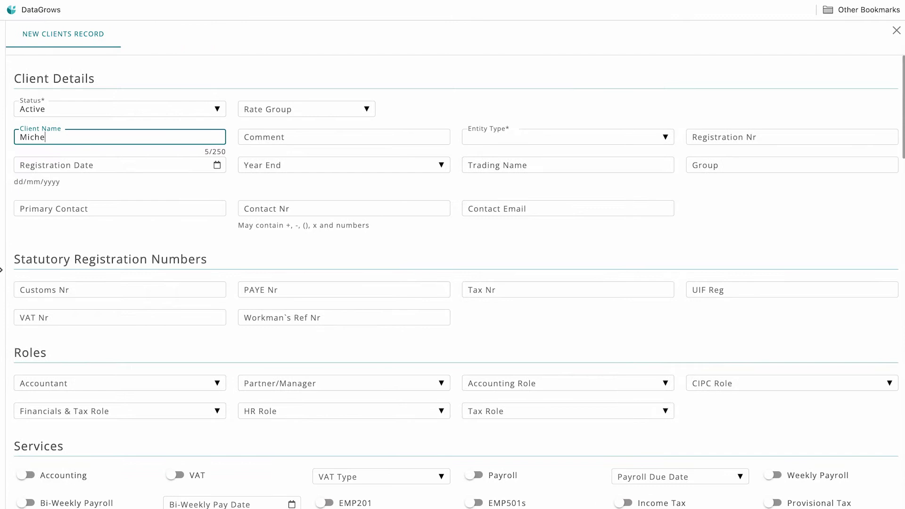
- Switch on the Income Tax service for the new client record
scroll(down, 3)
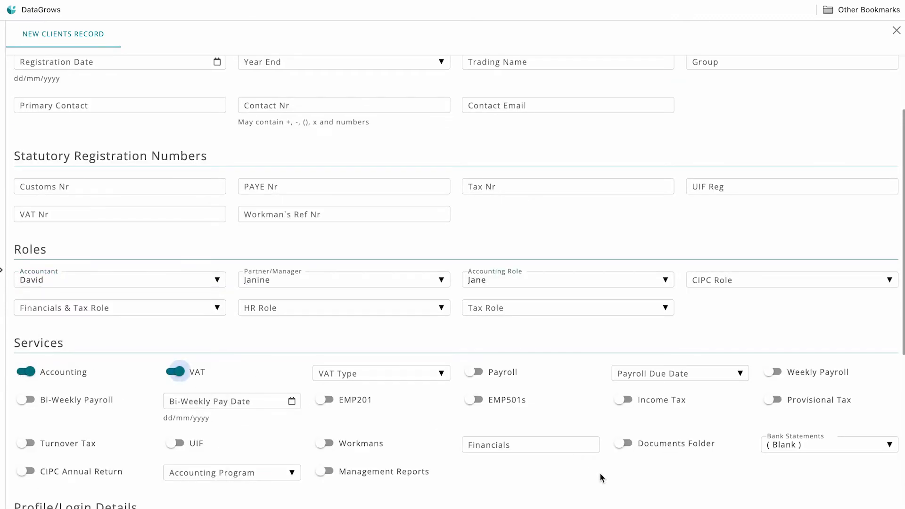
click(623, 400)
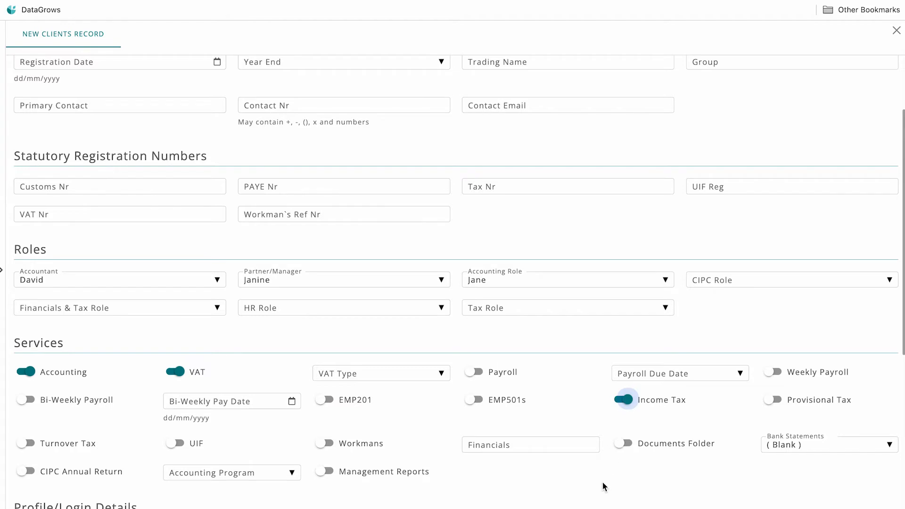
scroll(down, 3)
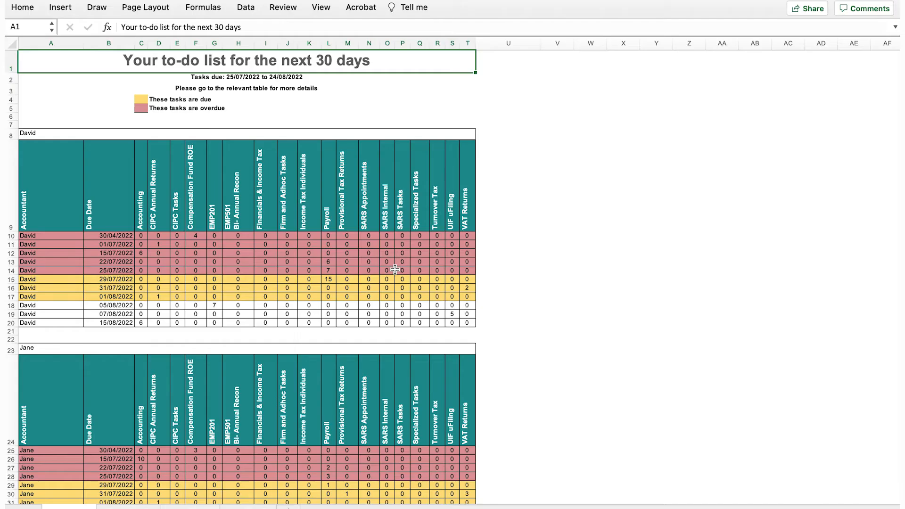
scroll(down, 3)
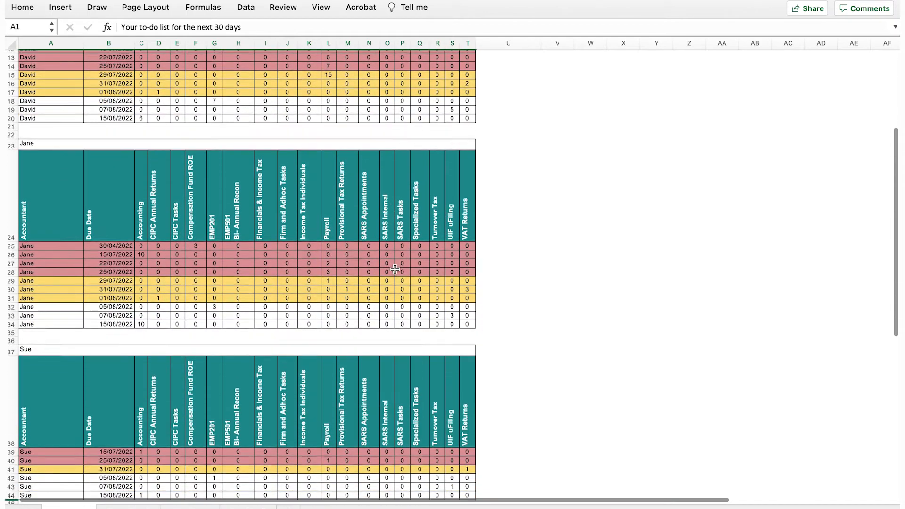
scroll(down, 3)
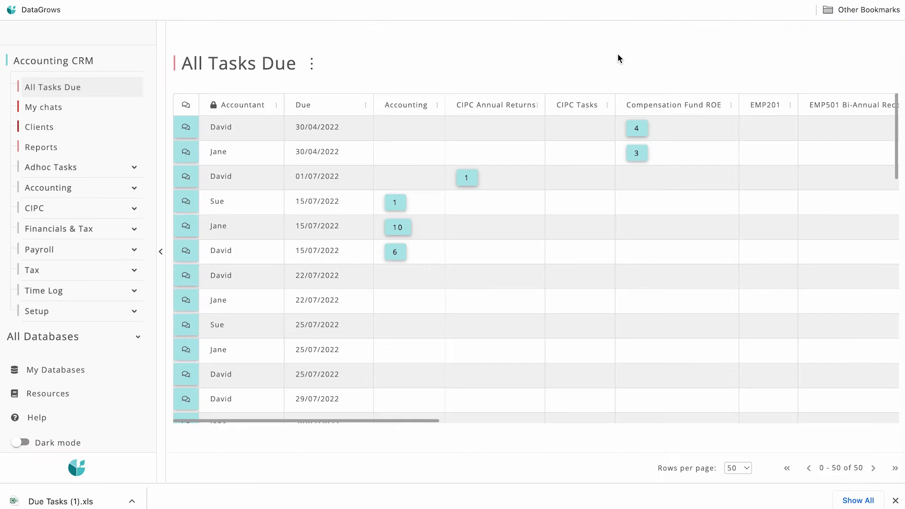
- Filter the Accountant column of All Tasks Due to contain Jane
click(276, 104)
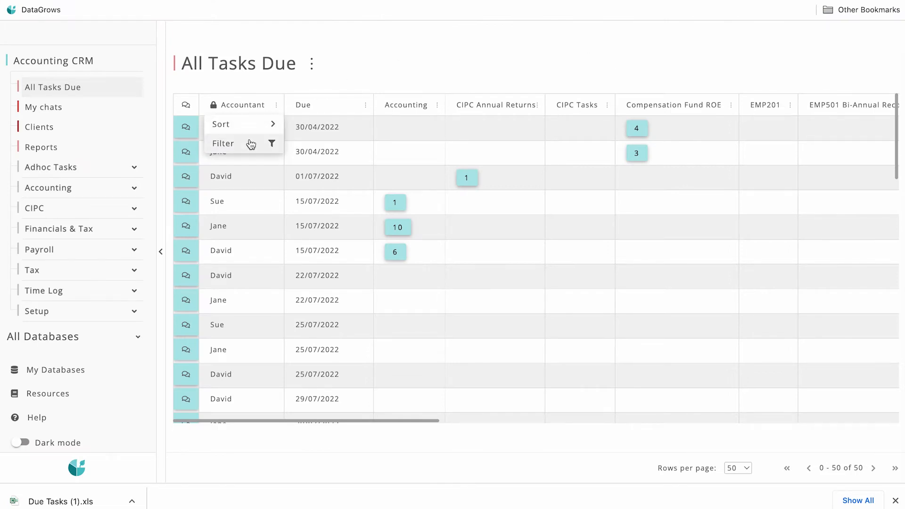
click(223, 143)
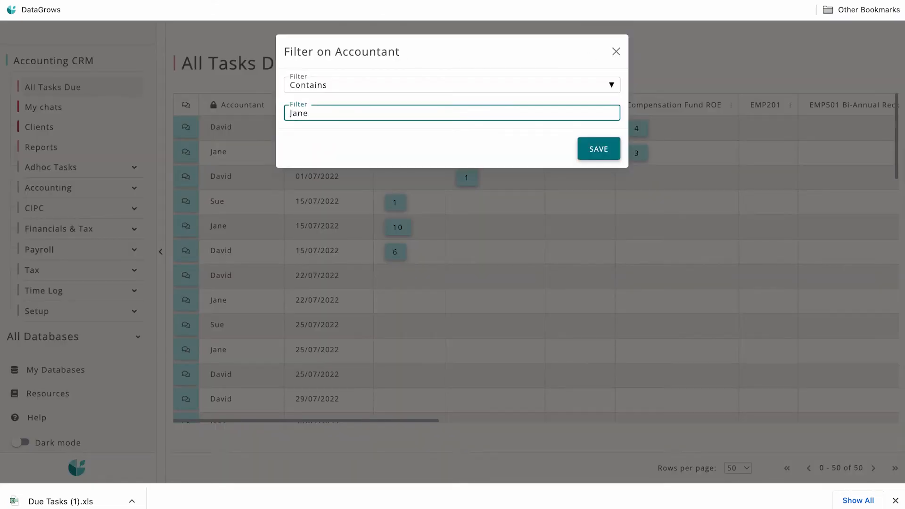
click(597, 149)
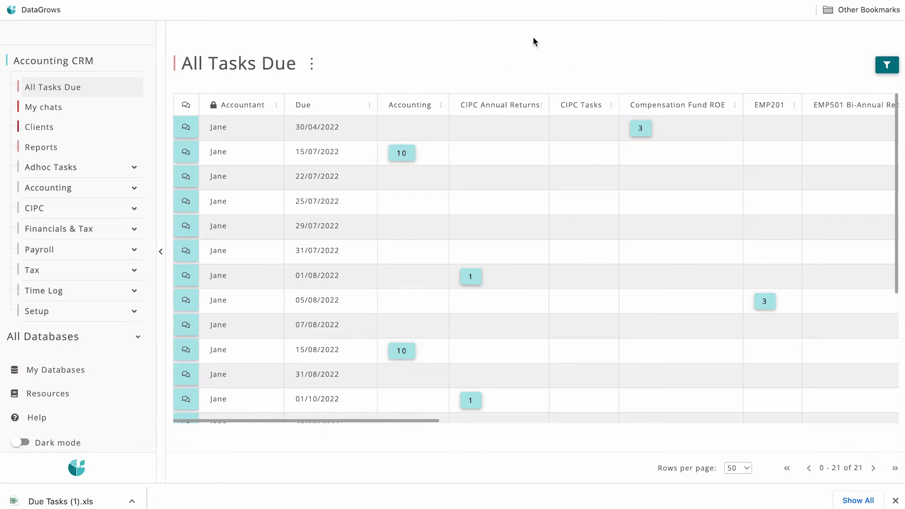
- Expand the Adhoc Tasks and Accounting groups in the sidebar
click(51, 167)
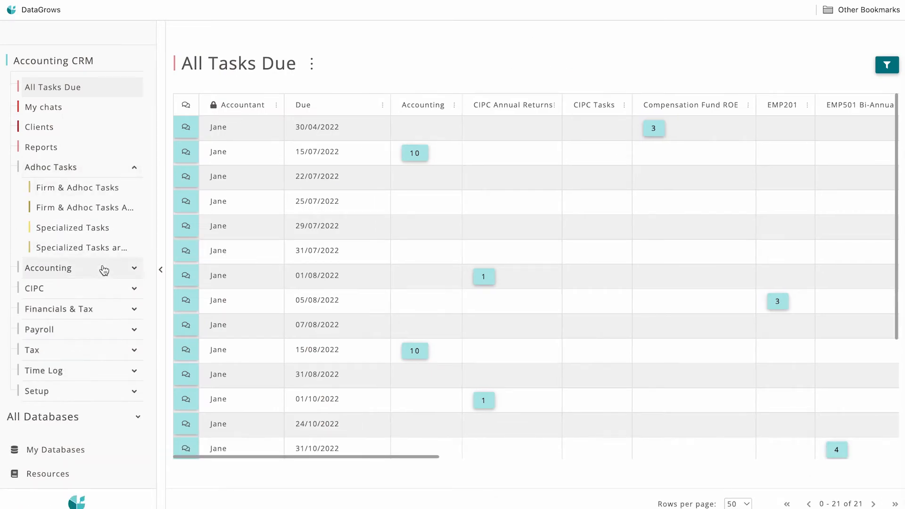
click(48, 268)
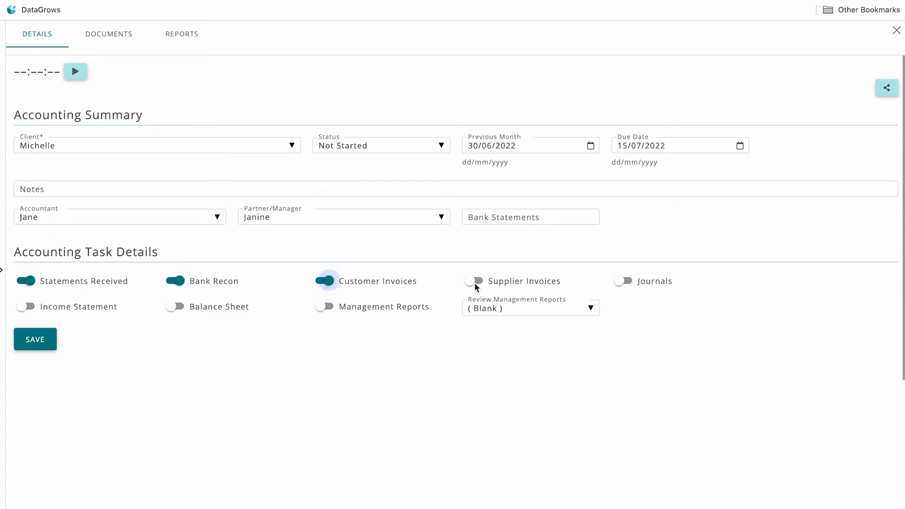
- Mark Supplier Invoices done, set status Completed, save, and go to SARS Tasks
click(475, 281)
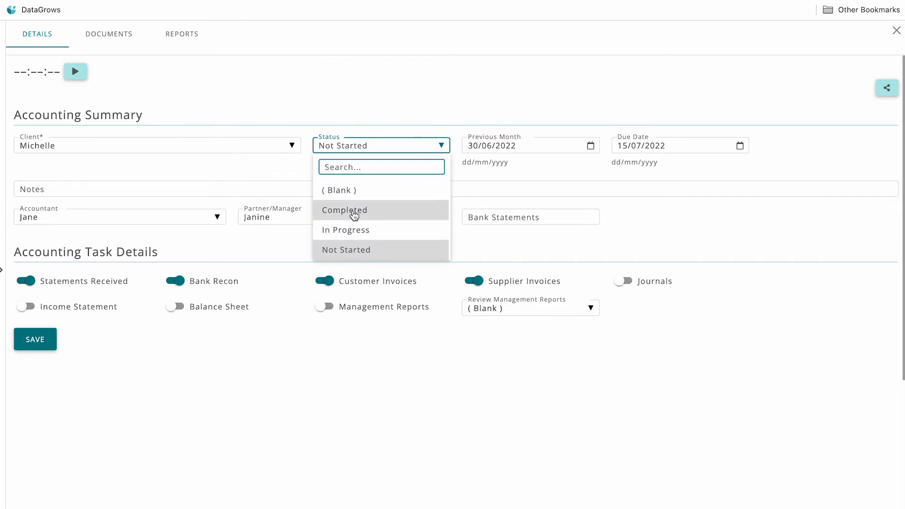
click(344, 210)
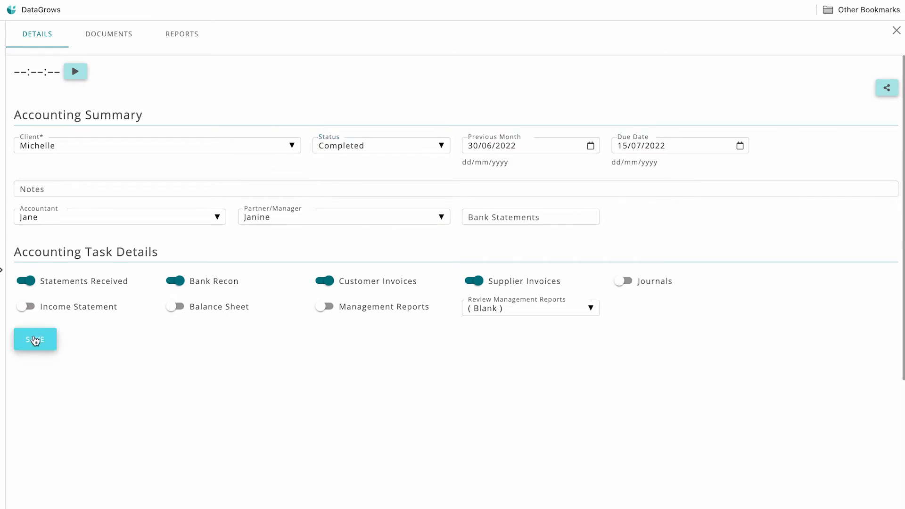
click(35, 340)
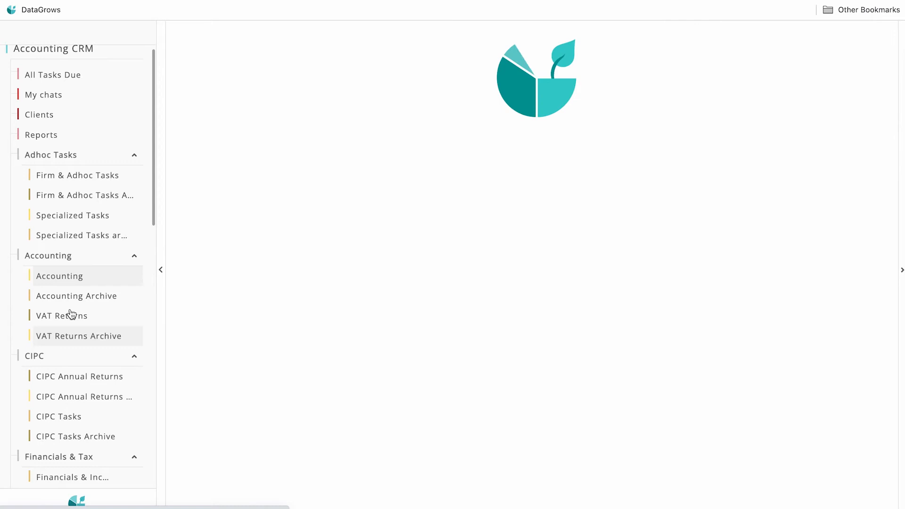
click(75, 296)
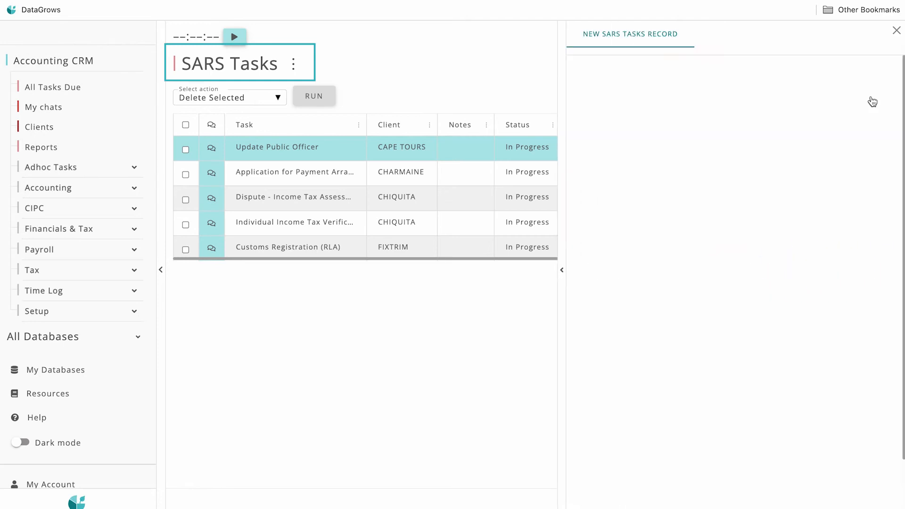
- Review the SARS task types and a sub-task's template download in the checklist
click(733, 70)
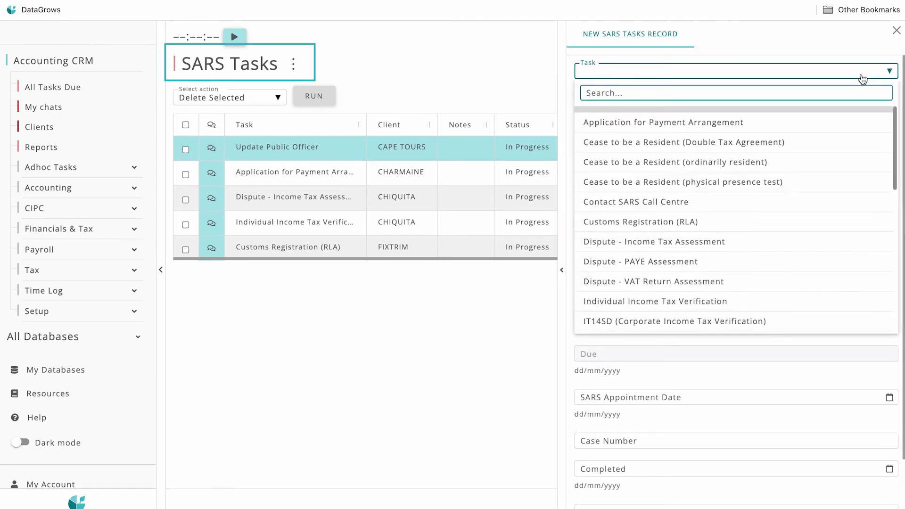
scroll(down, 3)
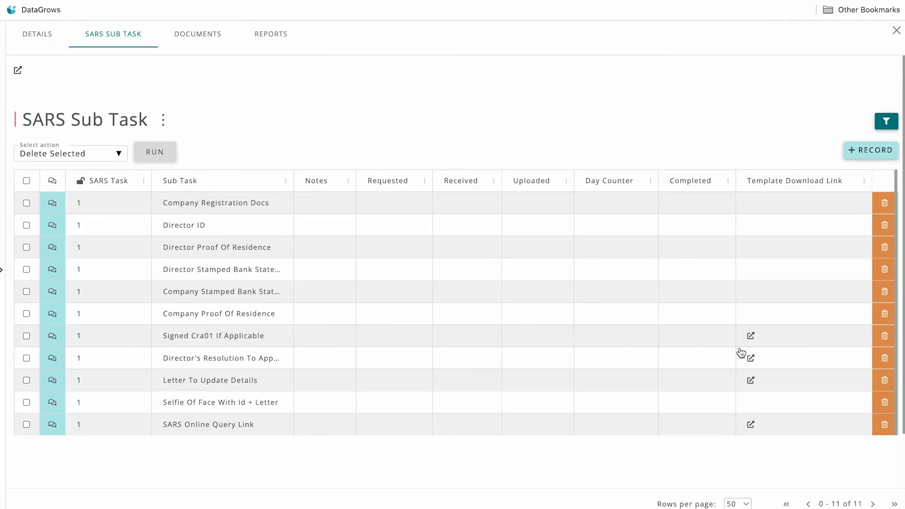
click(751, 335)
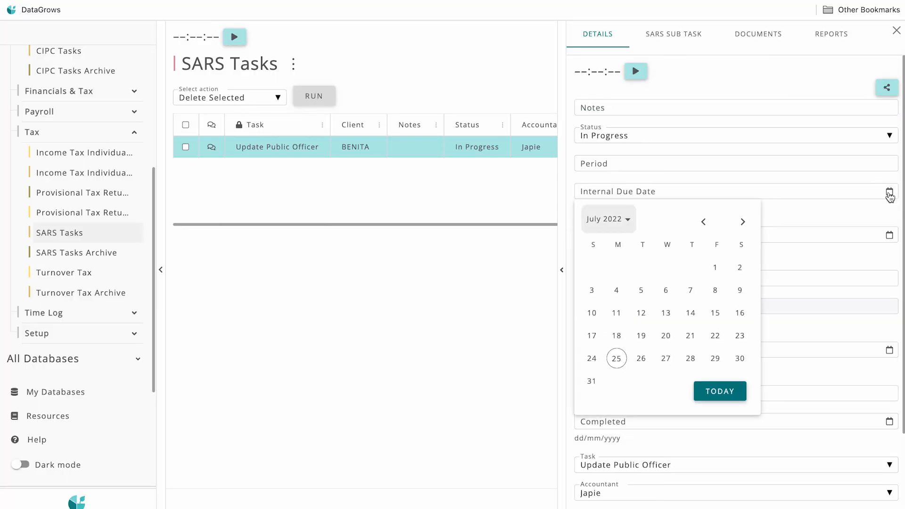
- Set Internal Due Date to today and SARS Appointment Date to 27/07/2022, then close the record
click(615, 358)
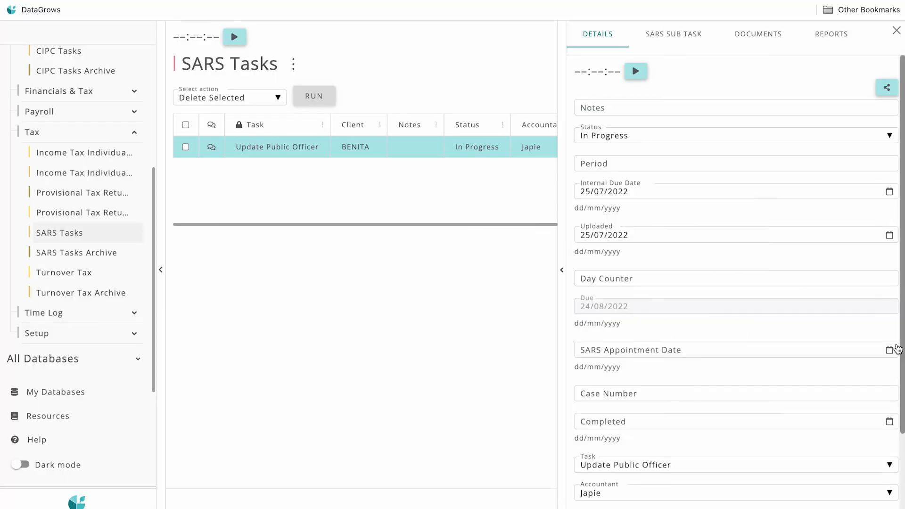
click(890, 349)
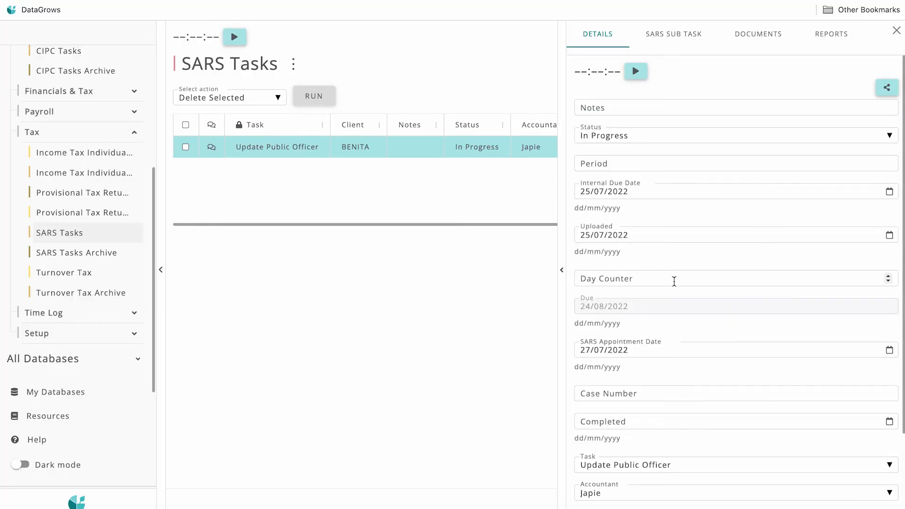
click(897, 30)
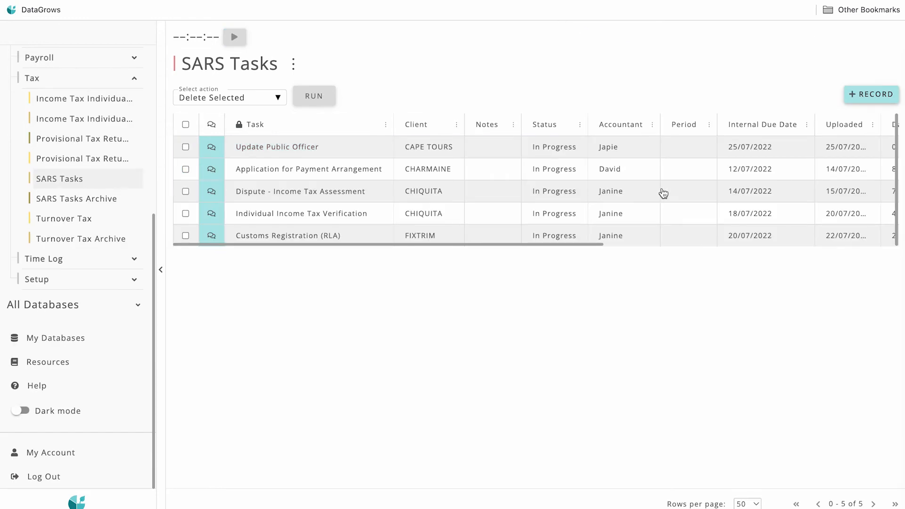
- Enter 'Pay Suppliers' and start the timer on the Brilliant Body and Nails financials task
scroll(right, 3)
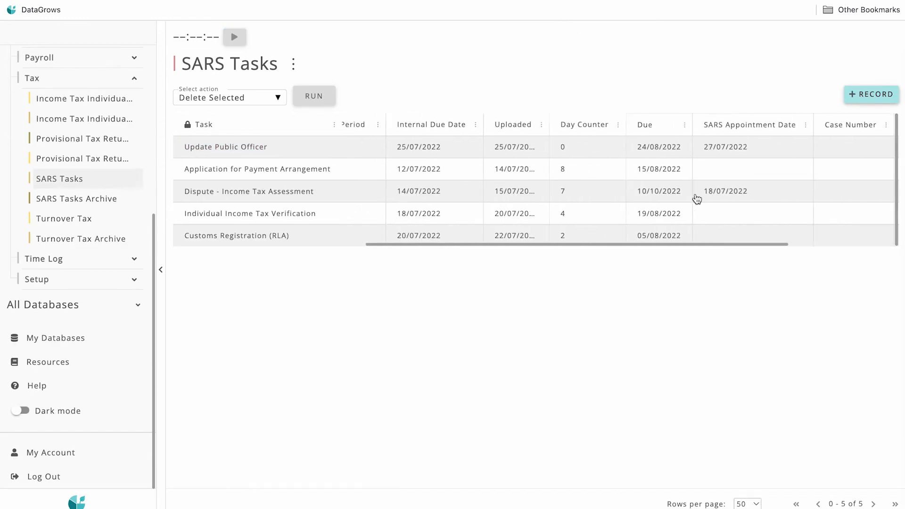
scroll(right, 3)
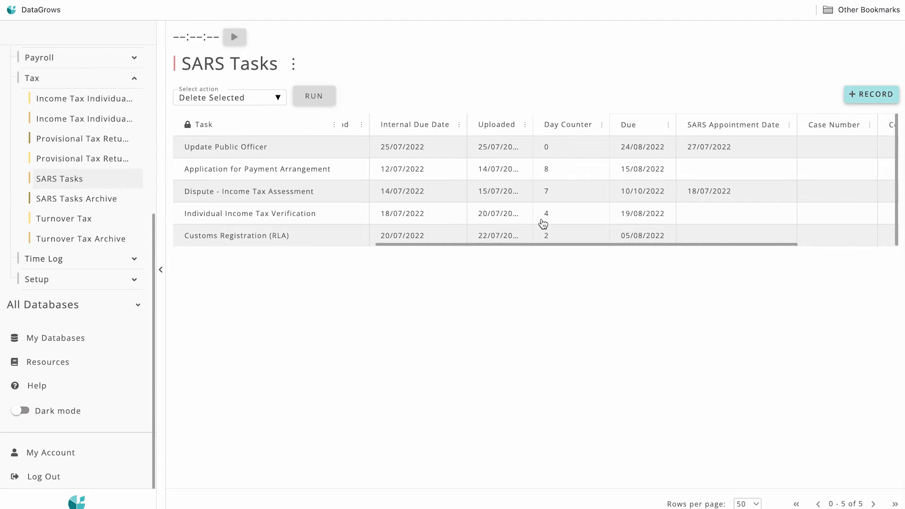
mouse_move(567, 122)
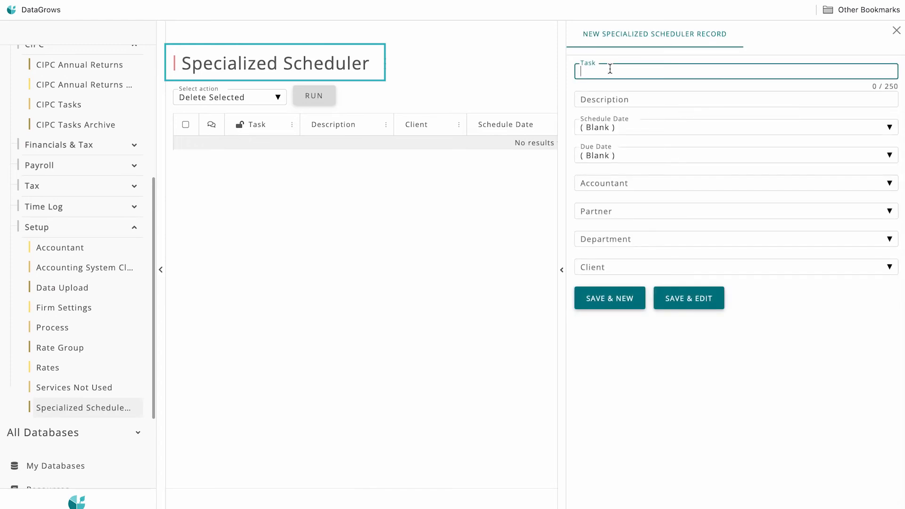
text(Pay Suppliers)
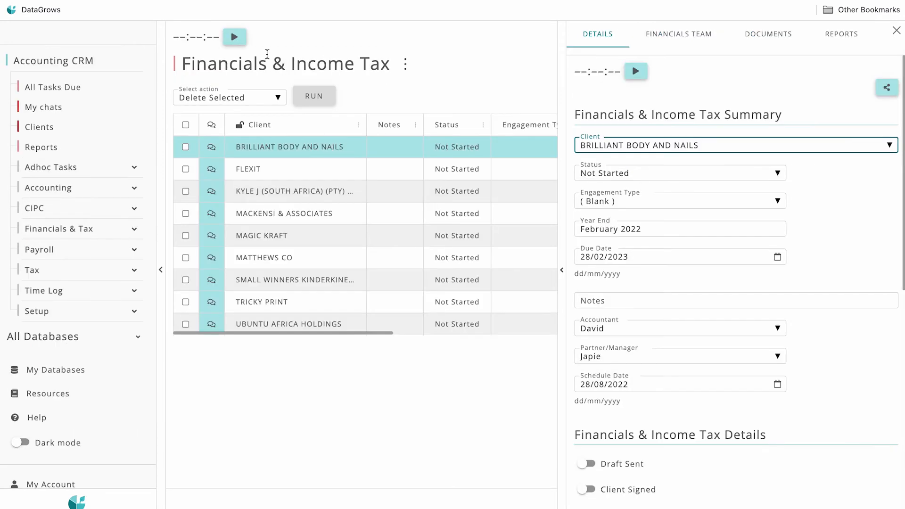
click(235, 36)
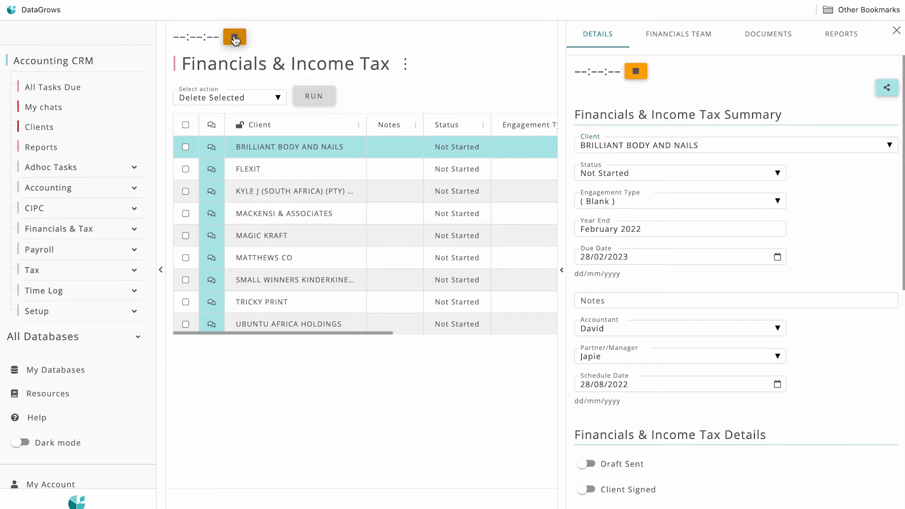
click(235, 37)
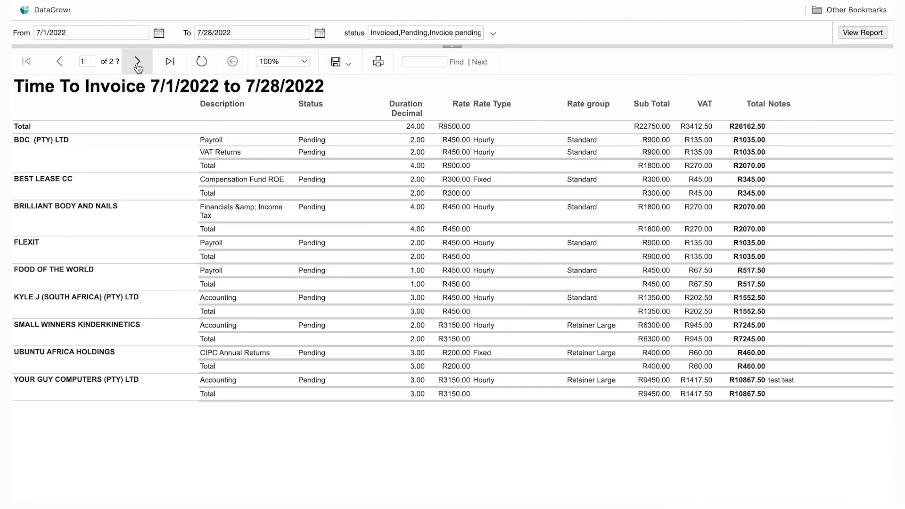
- Move the Time To Invoice report for 1–28 July 2022 to its second page
click(136, 61)
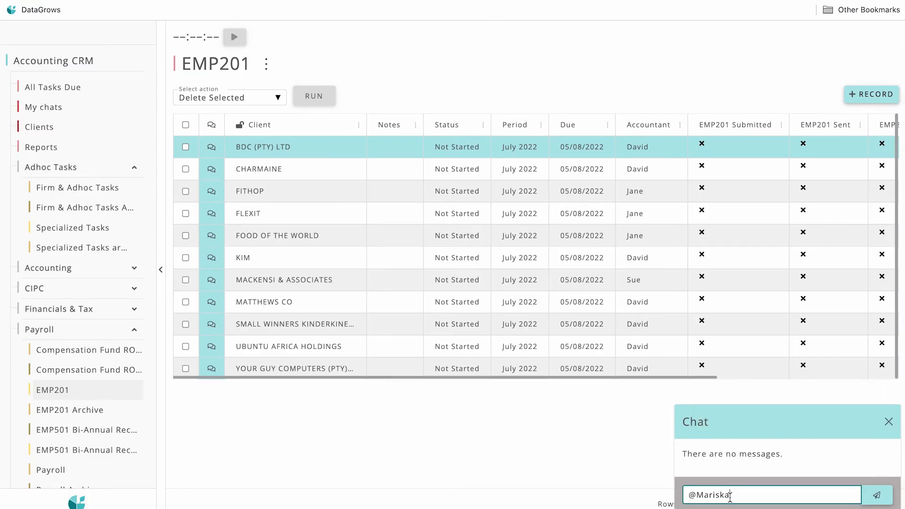
- Write the chat message 'Please he…' tagging Mariska on the EMP201 row and send it
text(Please he)
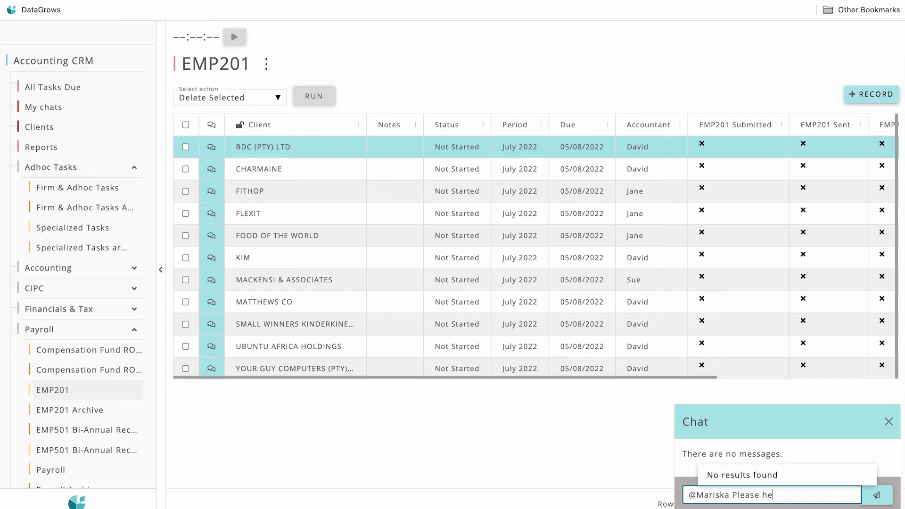
click(878, 495)
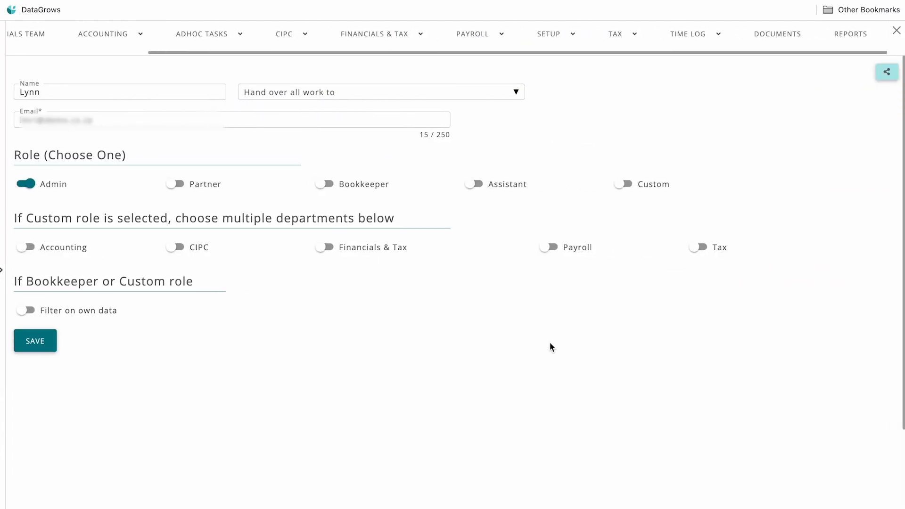
mouse_move(176, 207)
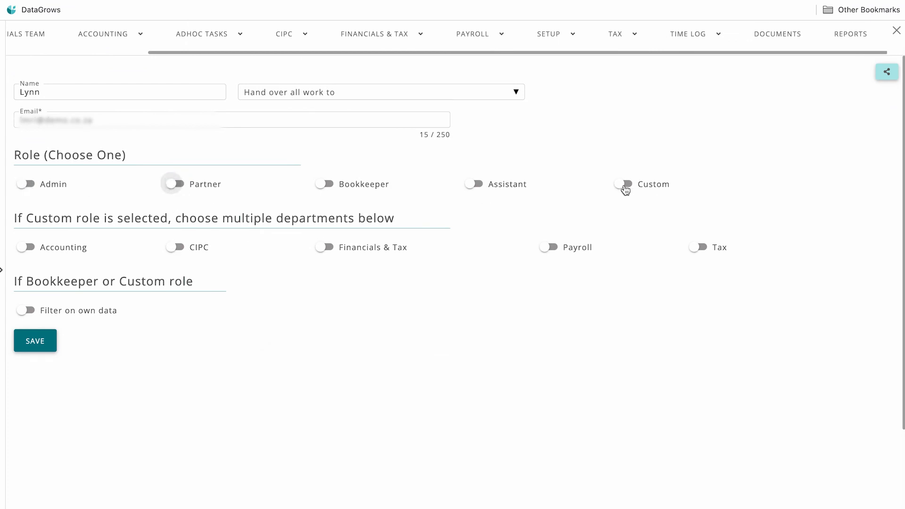
- Switch Lynn's team-member role from Admin to Custom
click(549, 247)
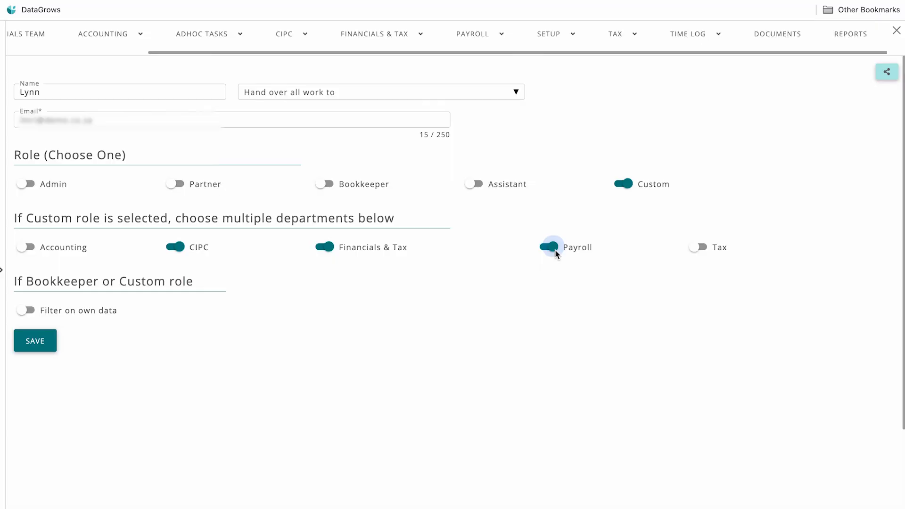